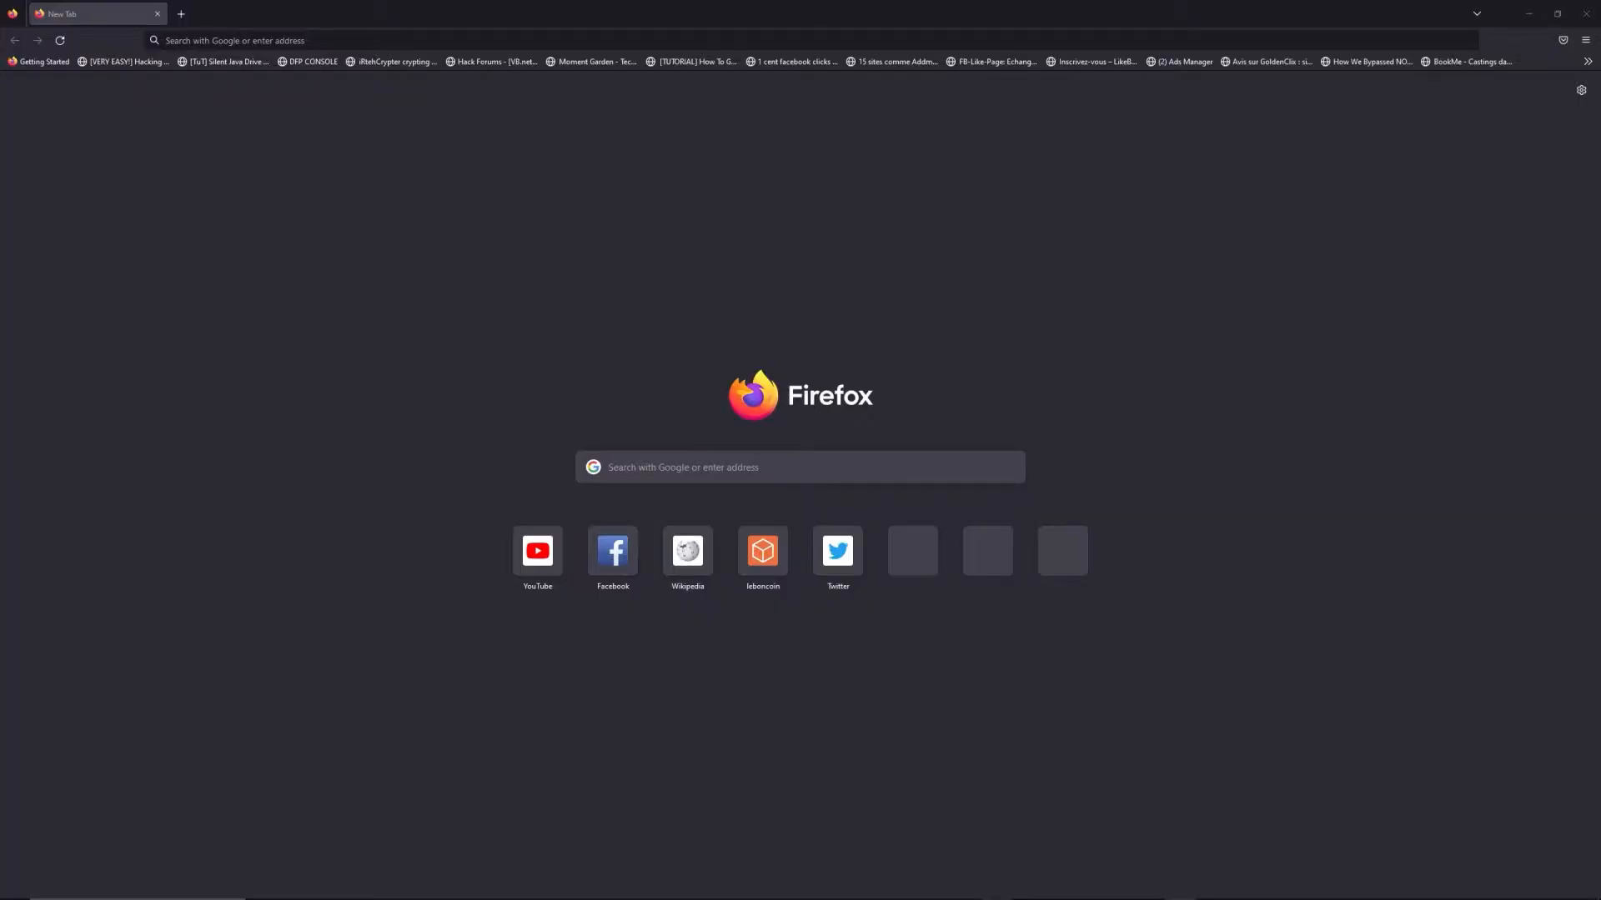
# Enter the address freewebtools.com/192.168 in the new tab's address bar
pyautogui.write('freewebtools.')
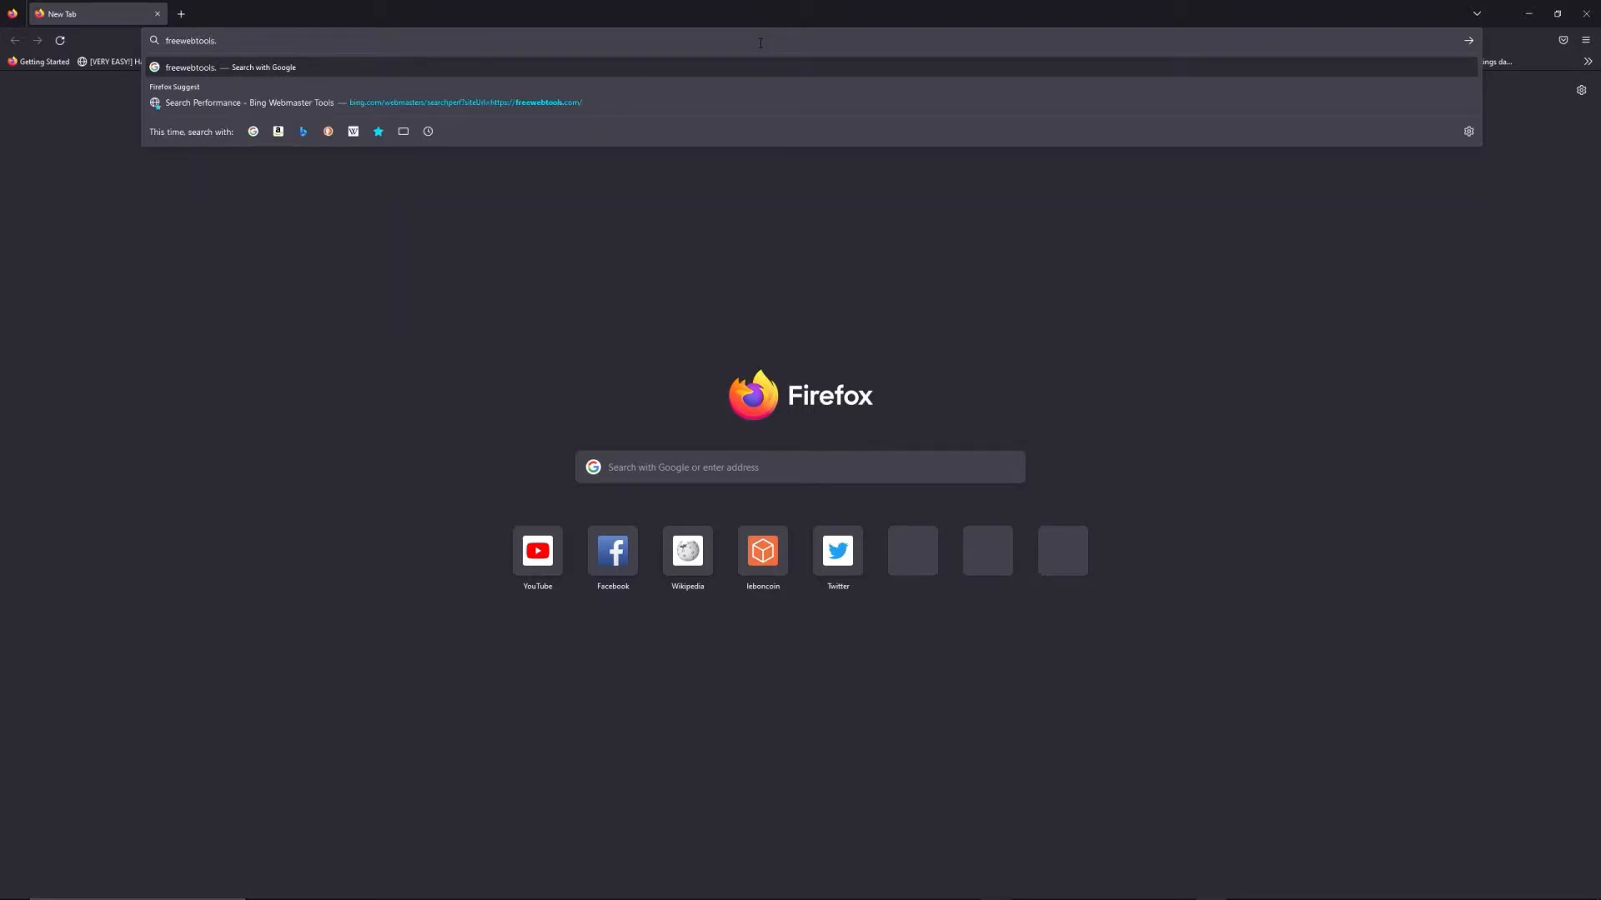
pyautogui.write('com/192.168')
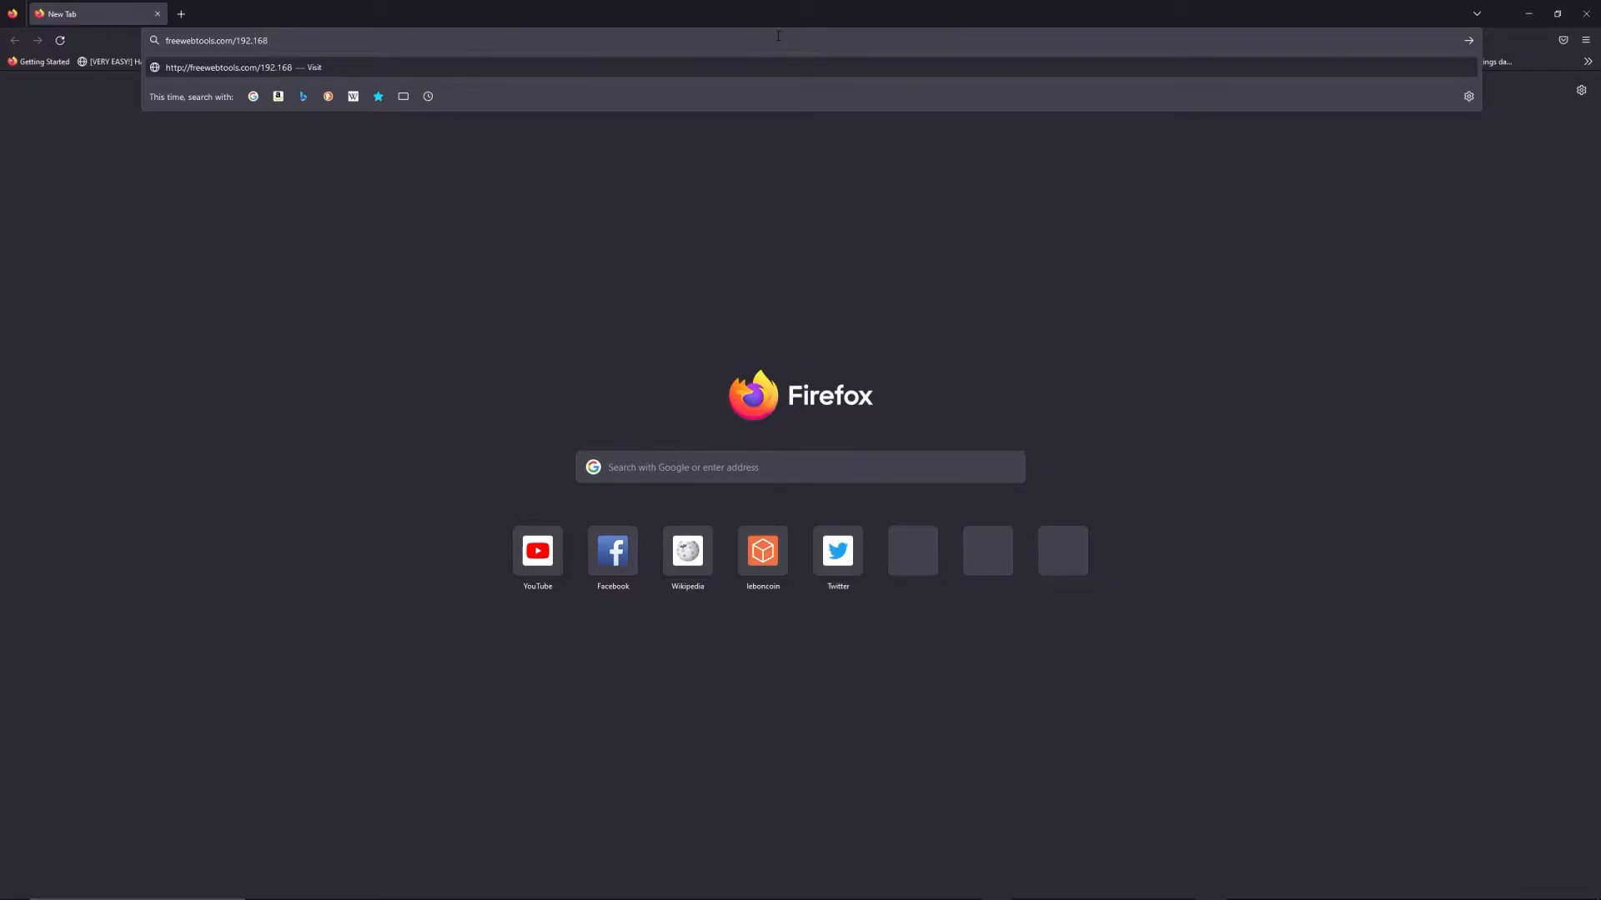
pyautogui.moveTo(1009, 7)
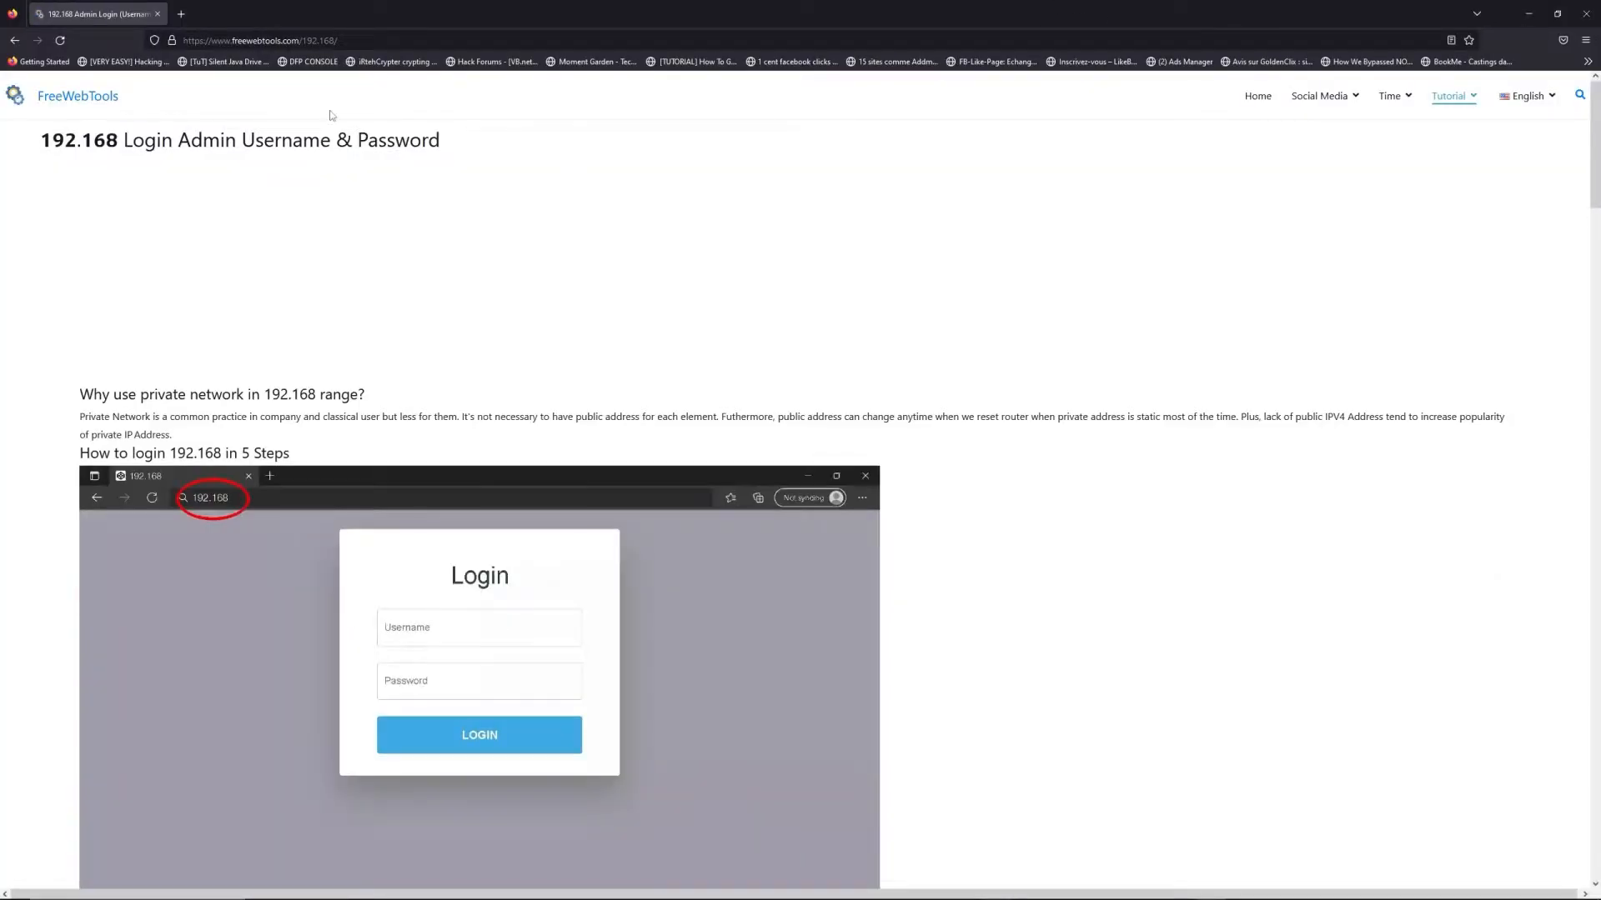
pyautogui.scroll(-3)
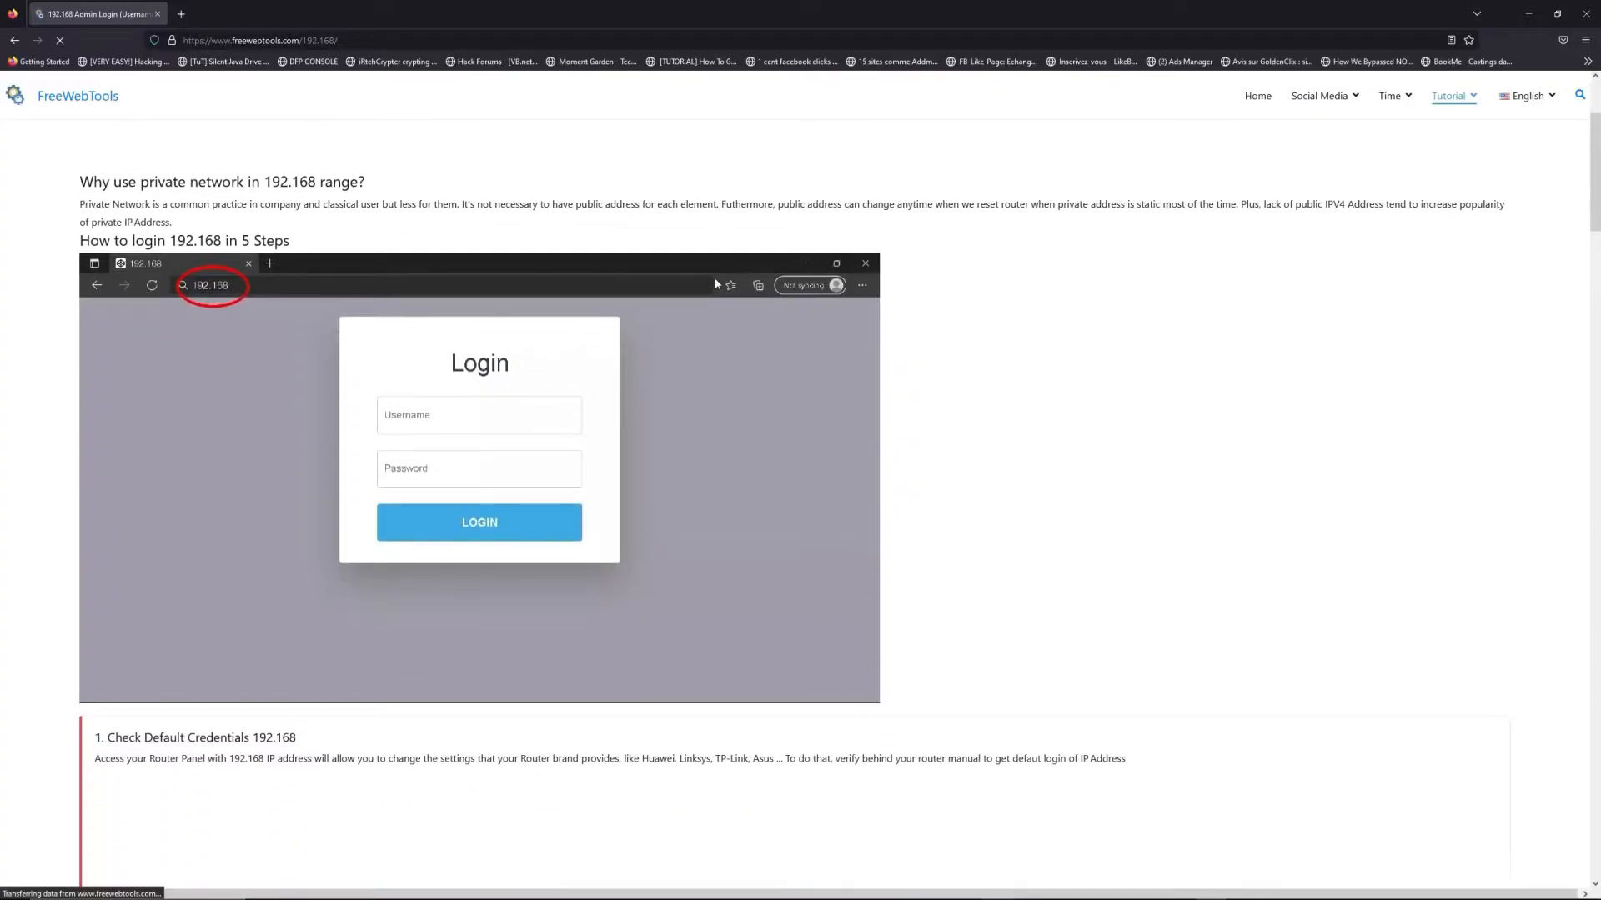
pyautogui.scroll(-3)
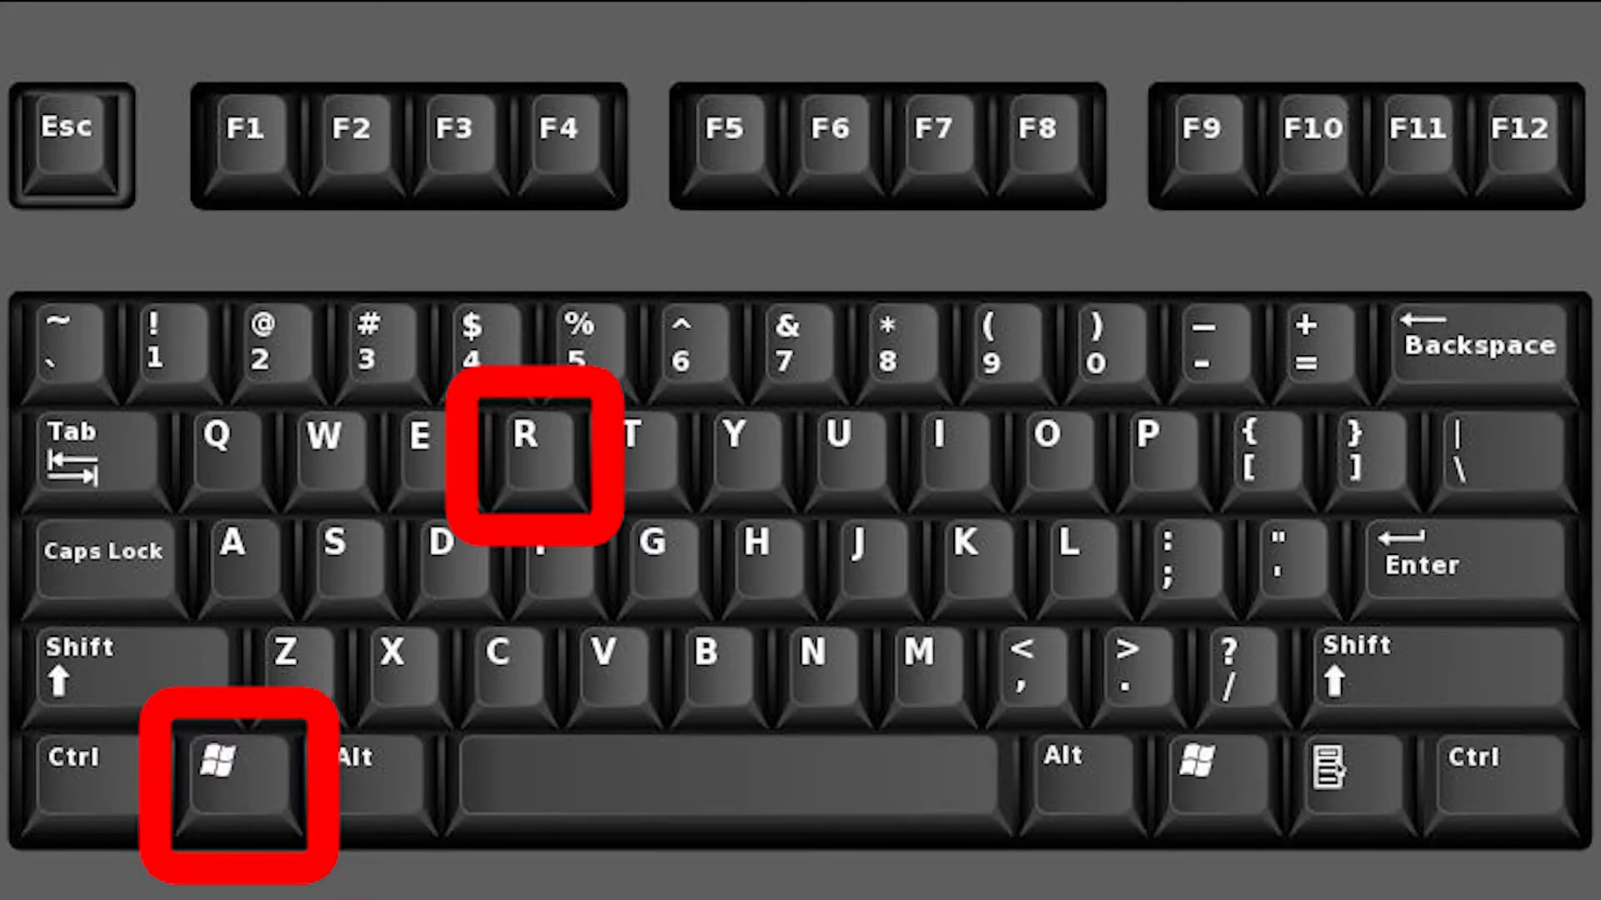
pyautogui.press('Win+R')
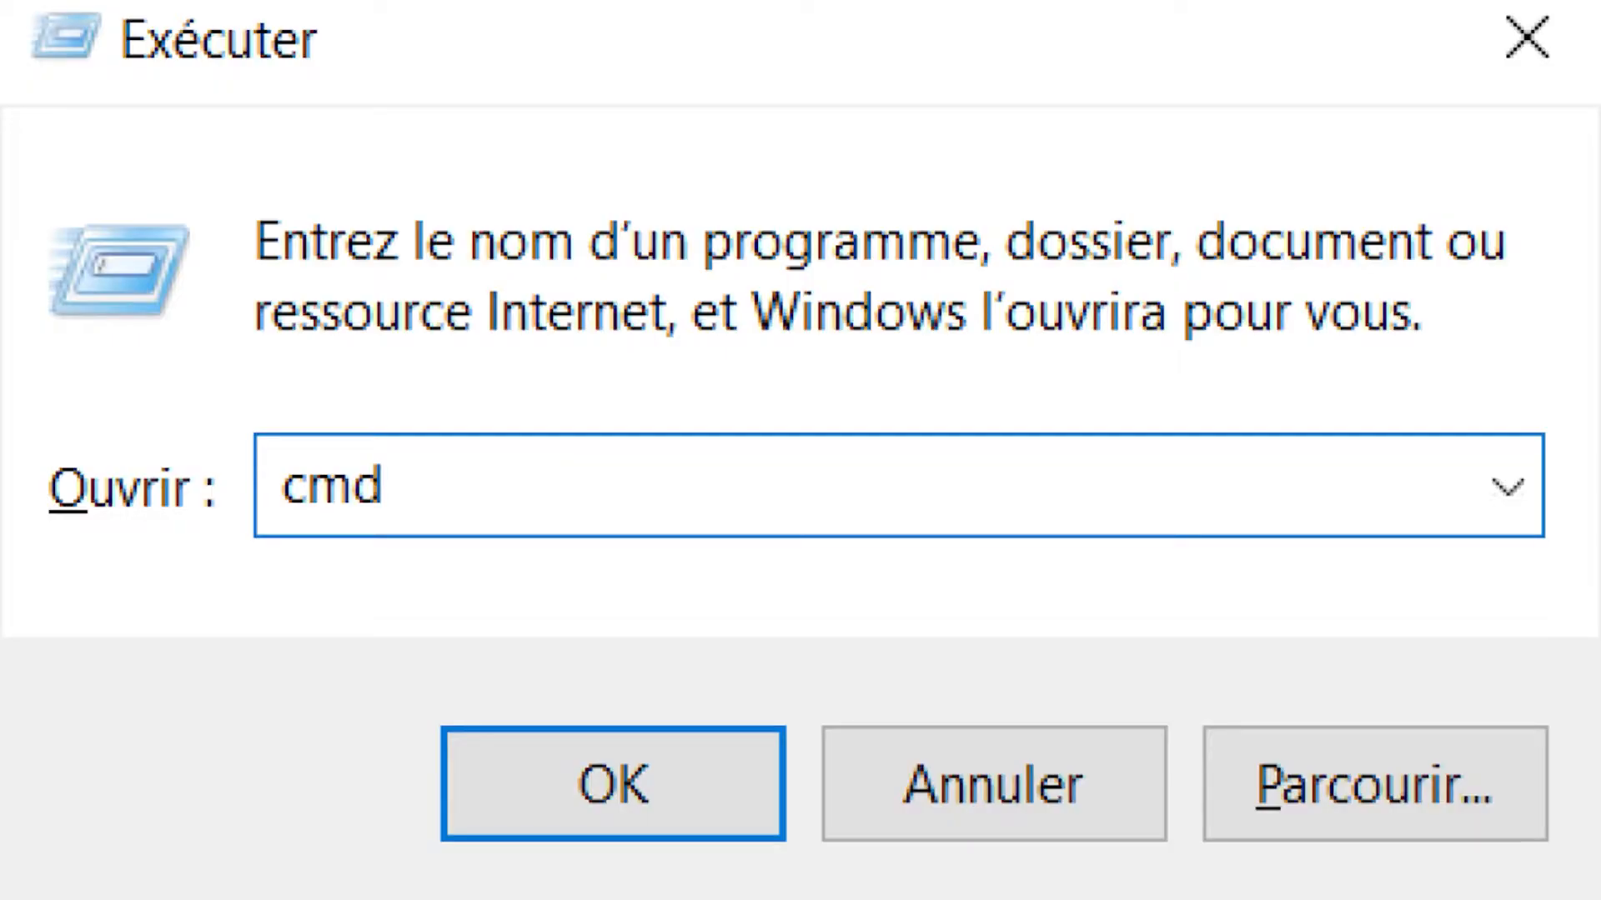
pyautogui.click(610, 786)
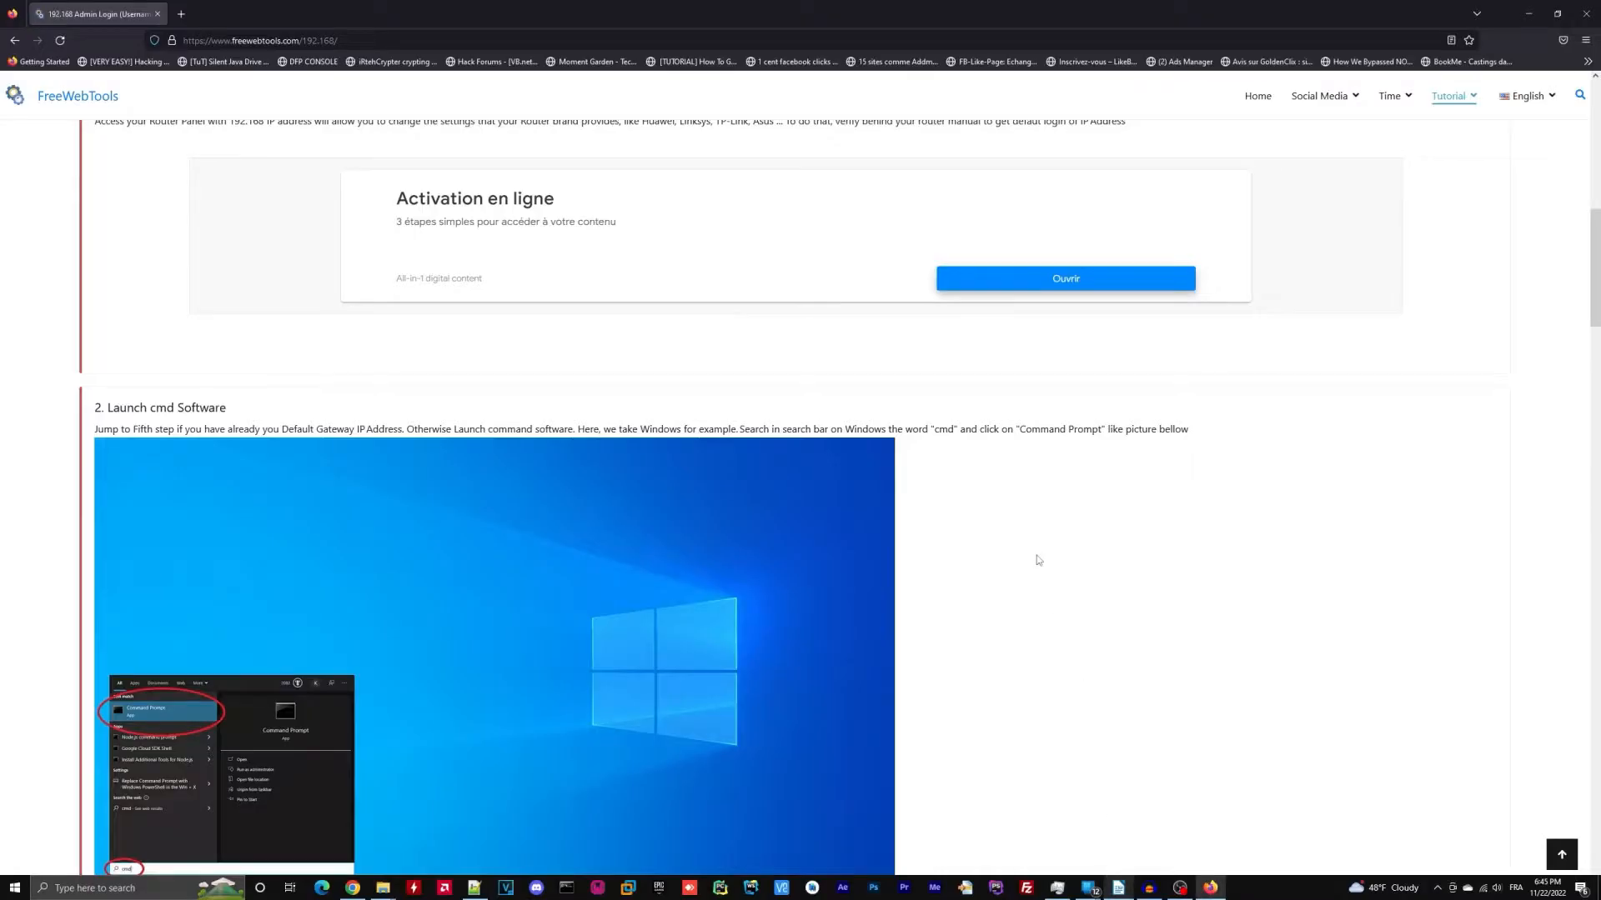
pyautogui.scroll(-3)
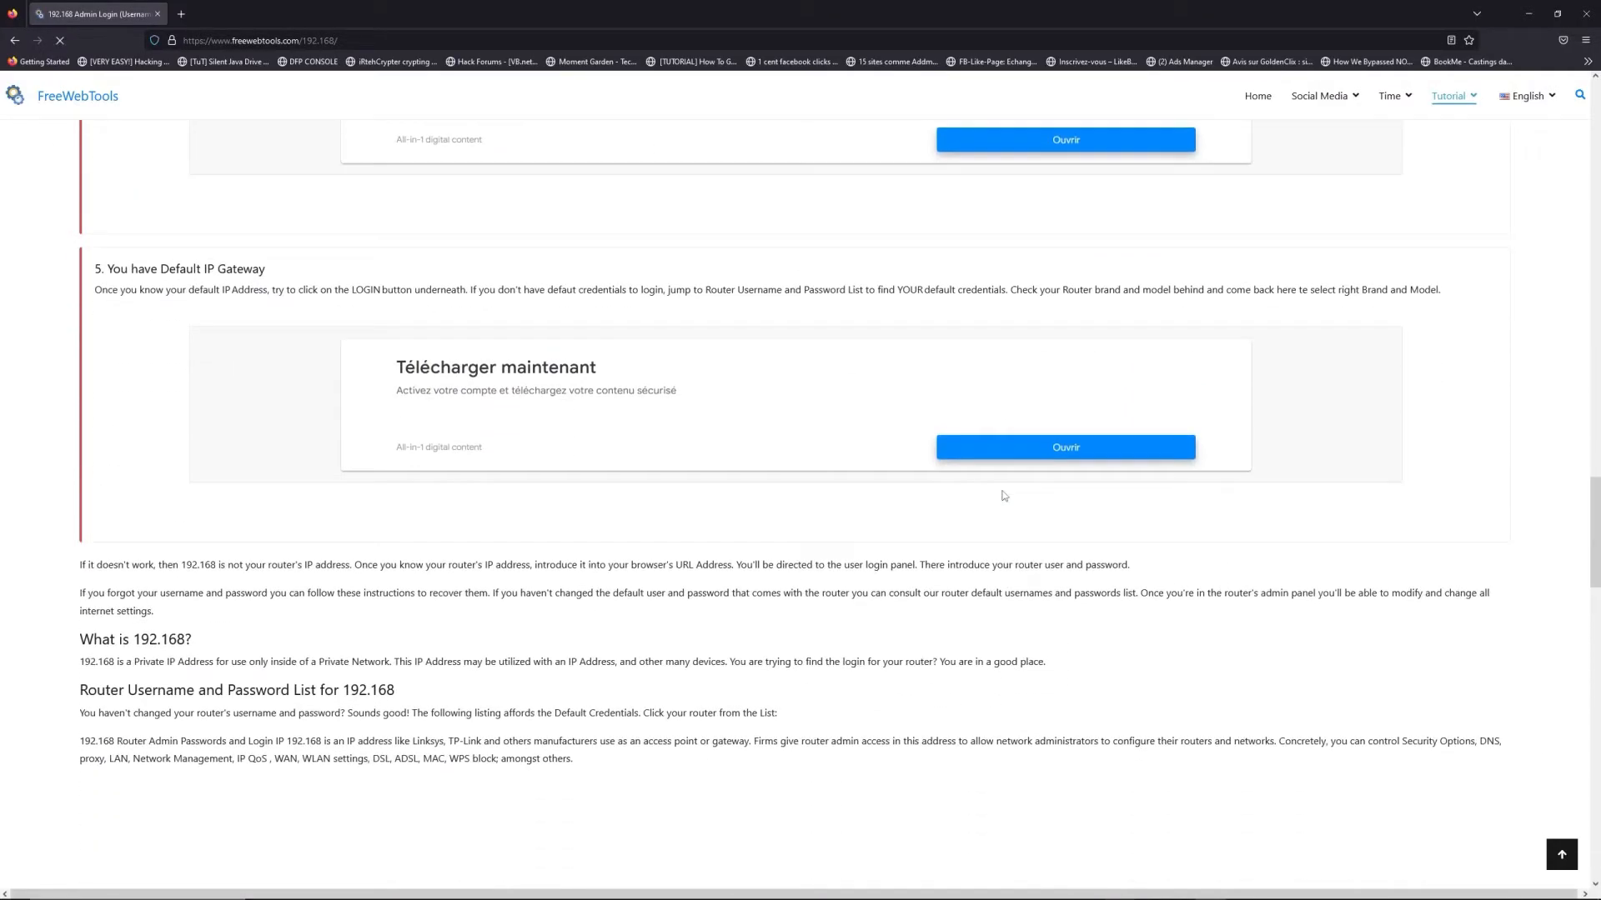
pyautogui.scroll(-3)
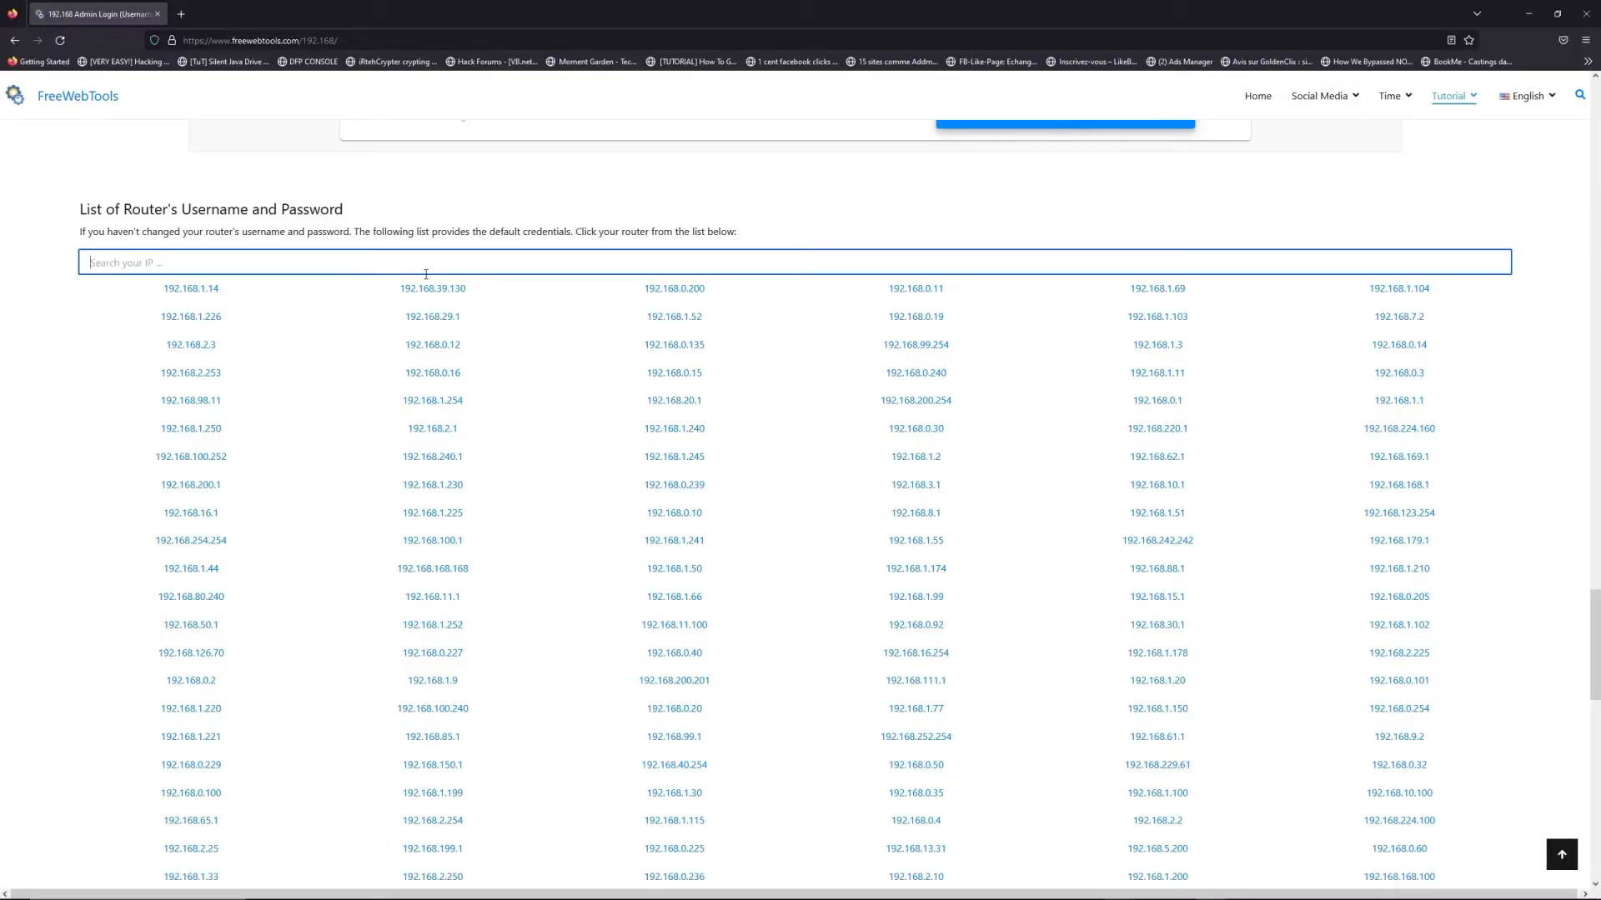
# Search the router list for 192.168.1.1 and open its default credentials page
pyautogui.write('192.168.1.1')
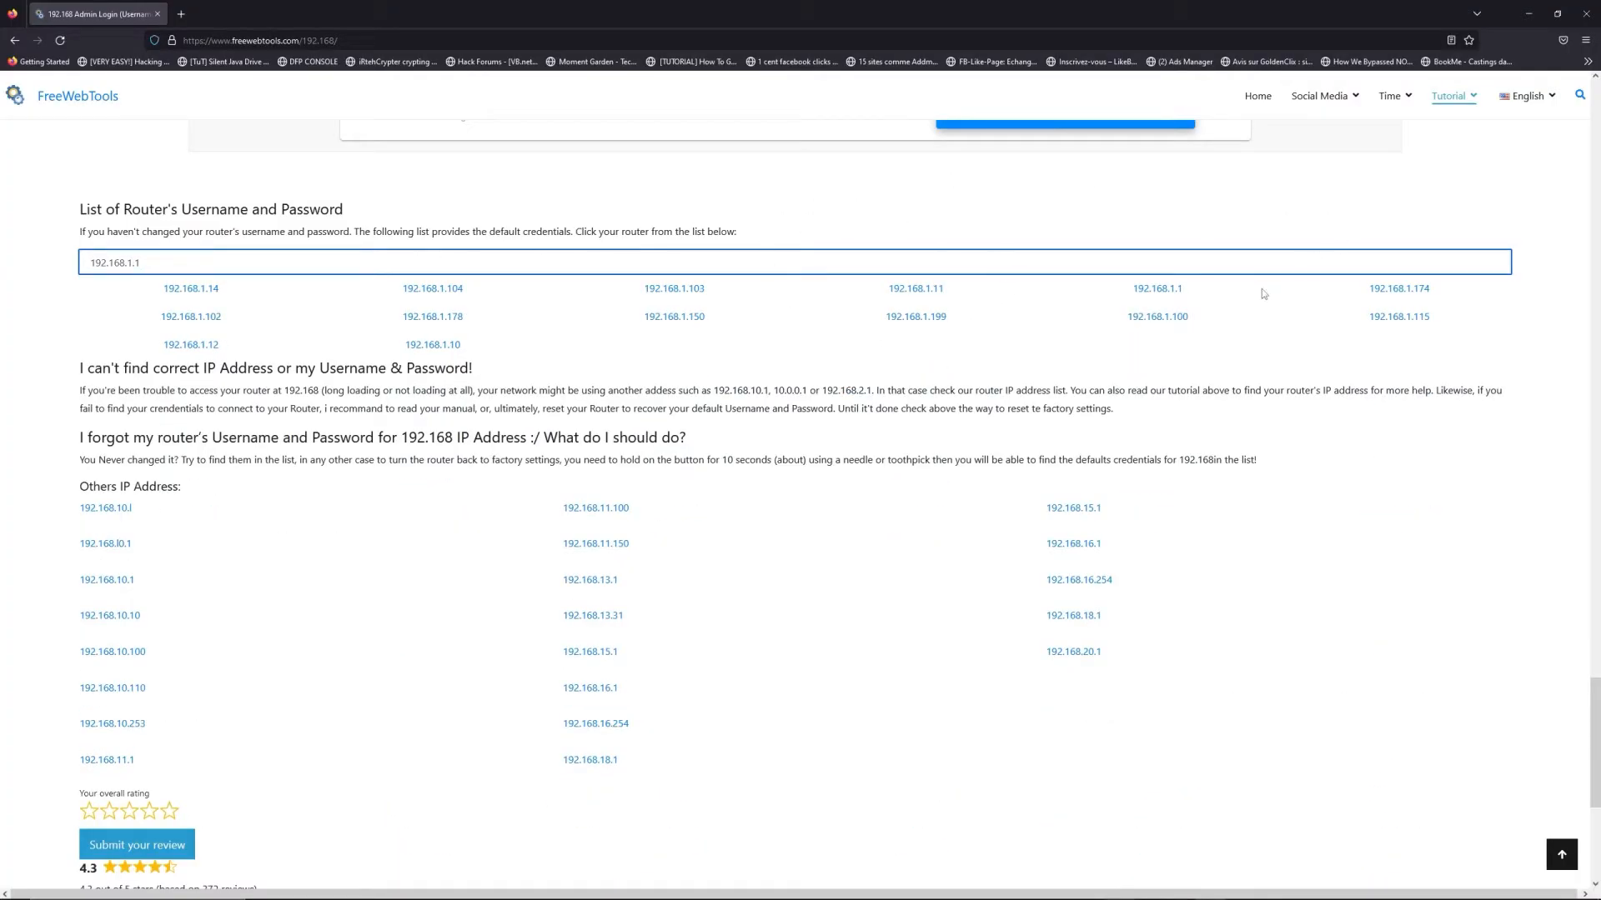
pyautogui.click(1157, 288)
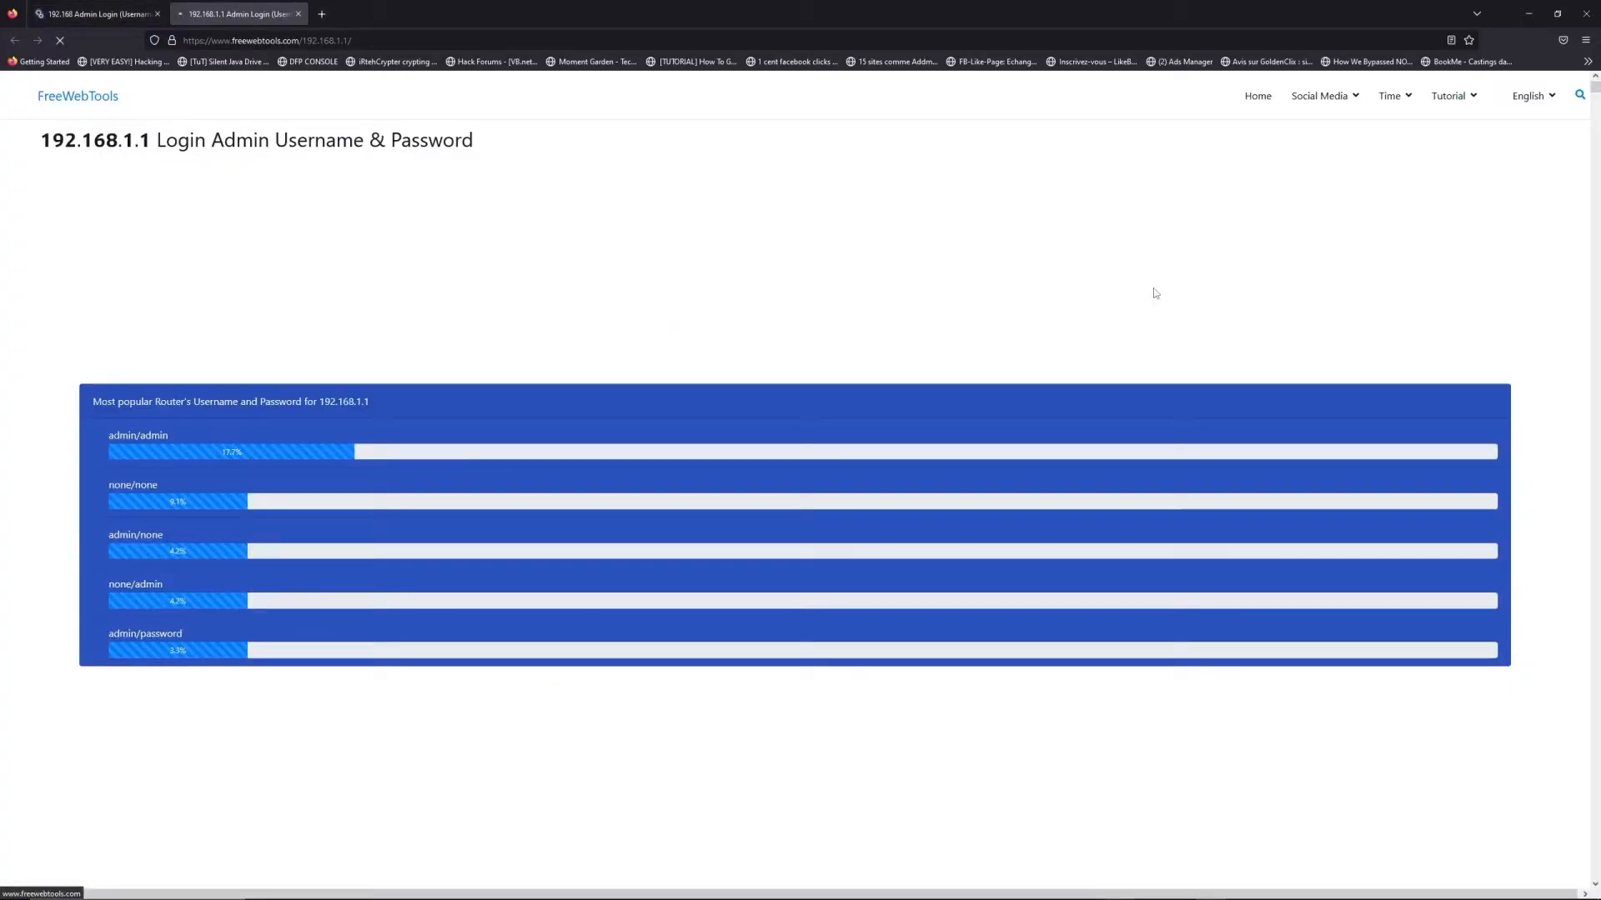
# Review the brand/username/password table, then launch the router login at 192.168.1.1 via the LOGIN button
pyautogui.scroll(-3)
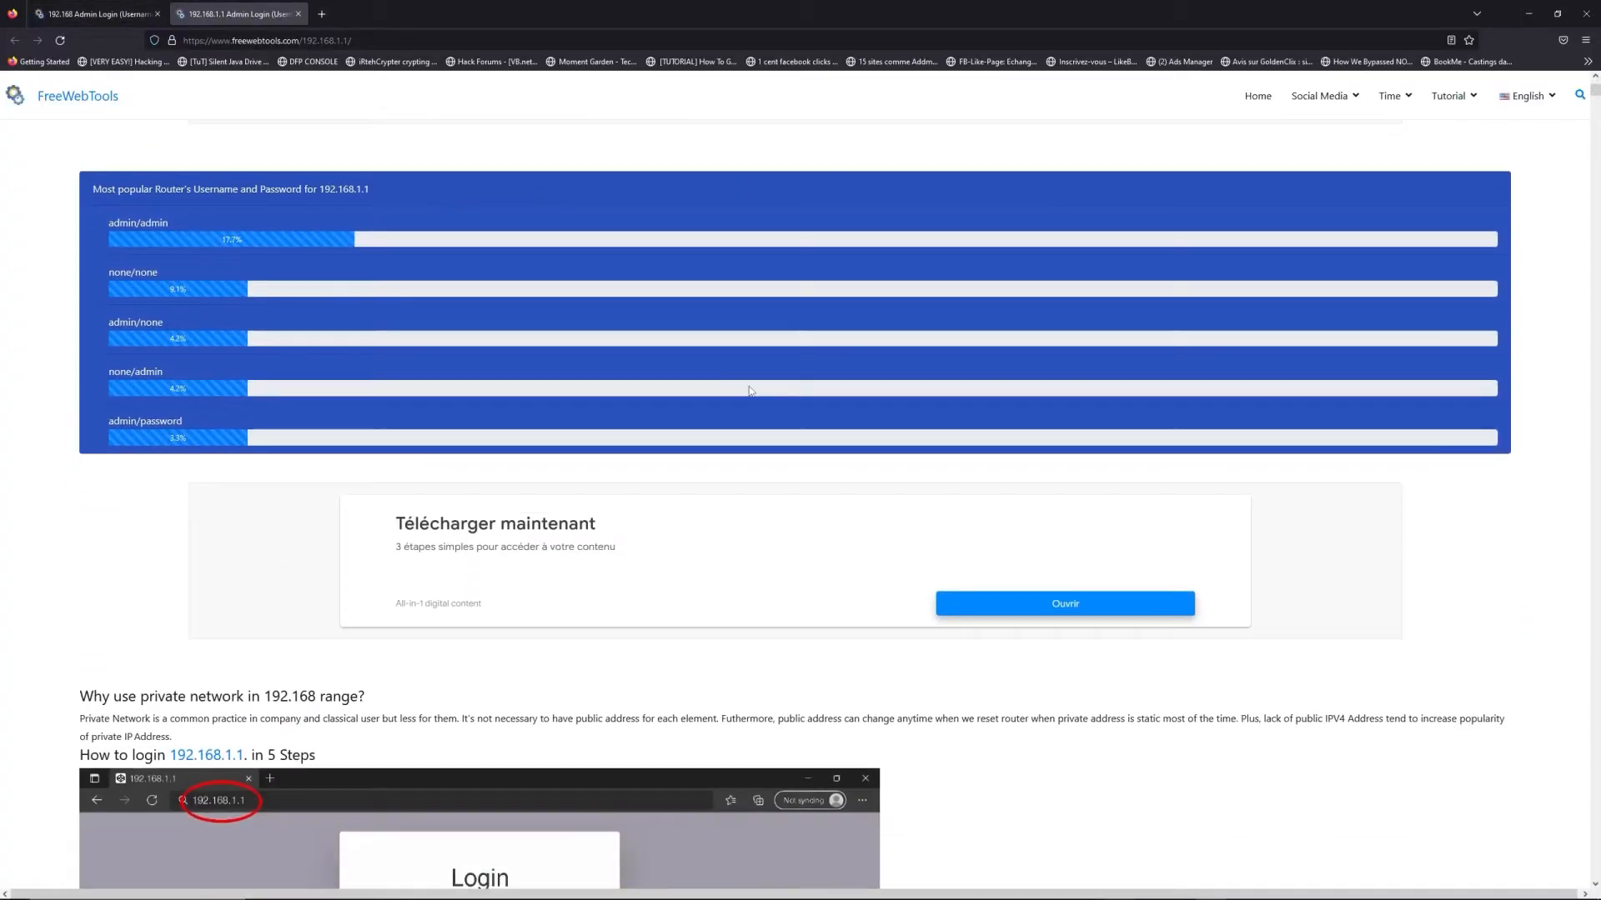
pyautogui.scroll(-3)
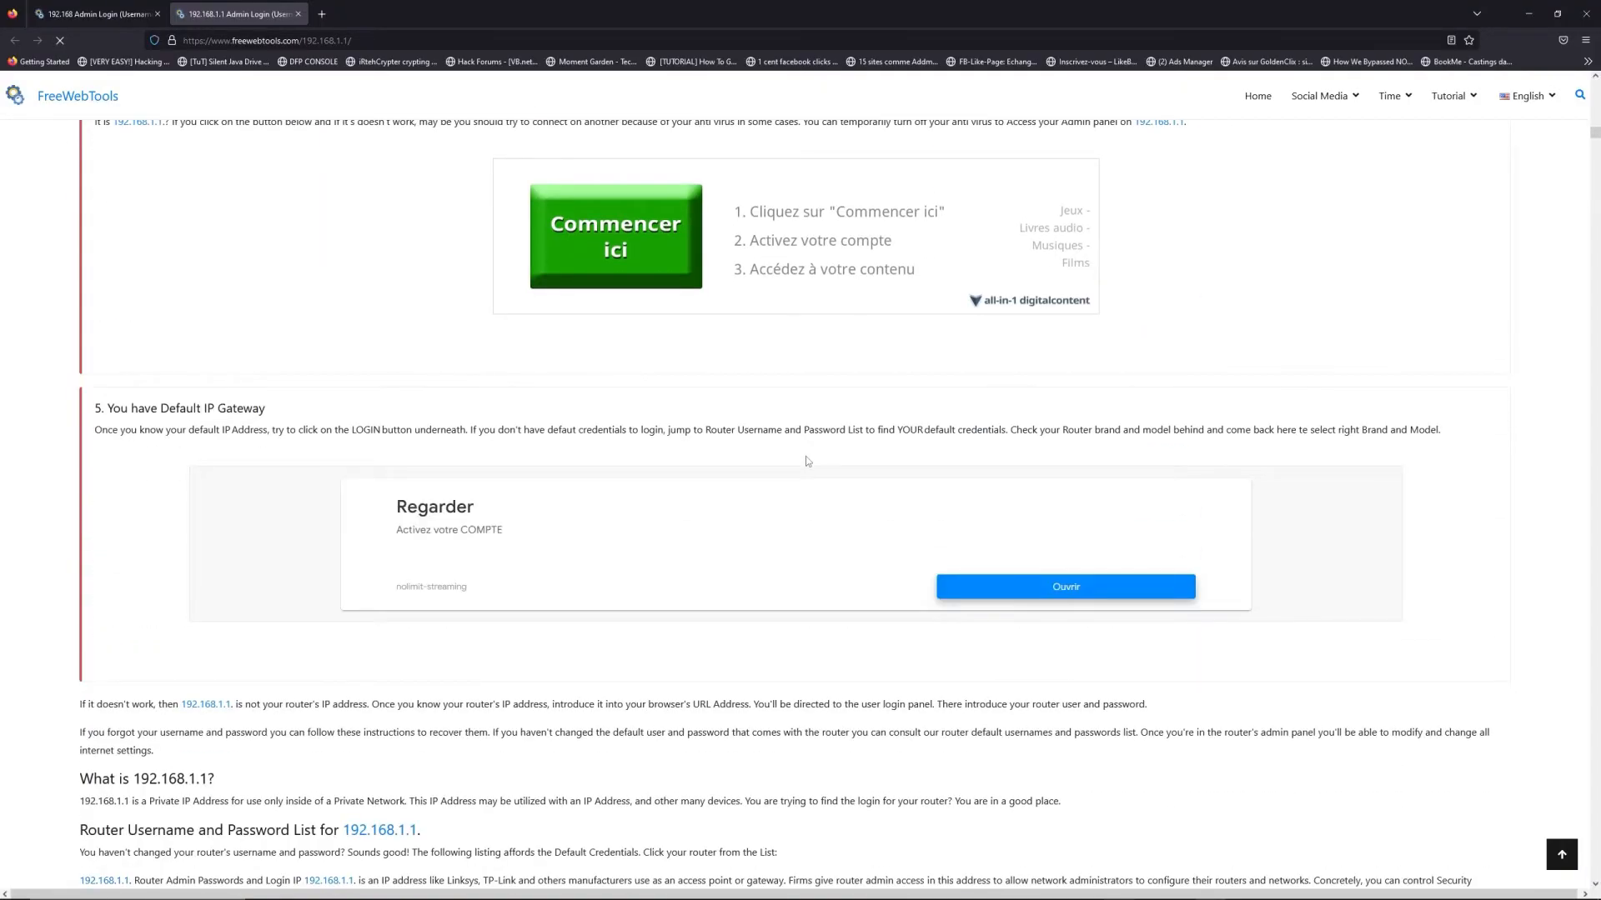
pyautogui.scroll(-3)
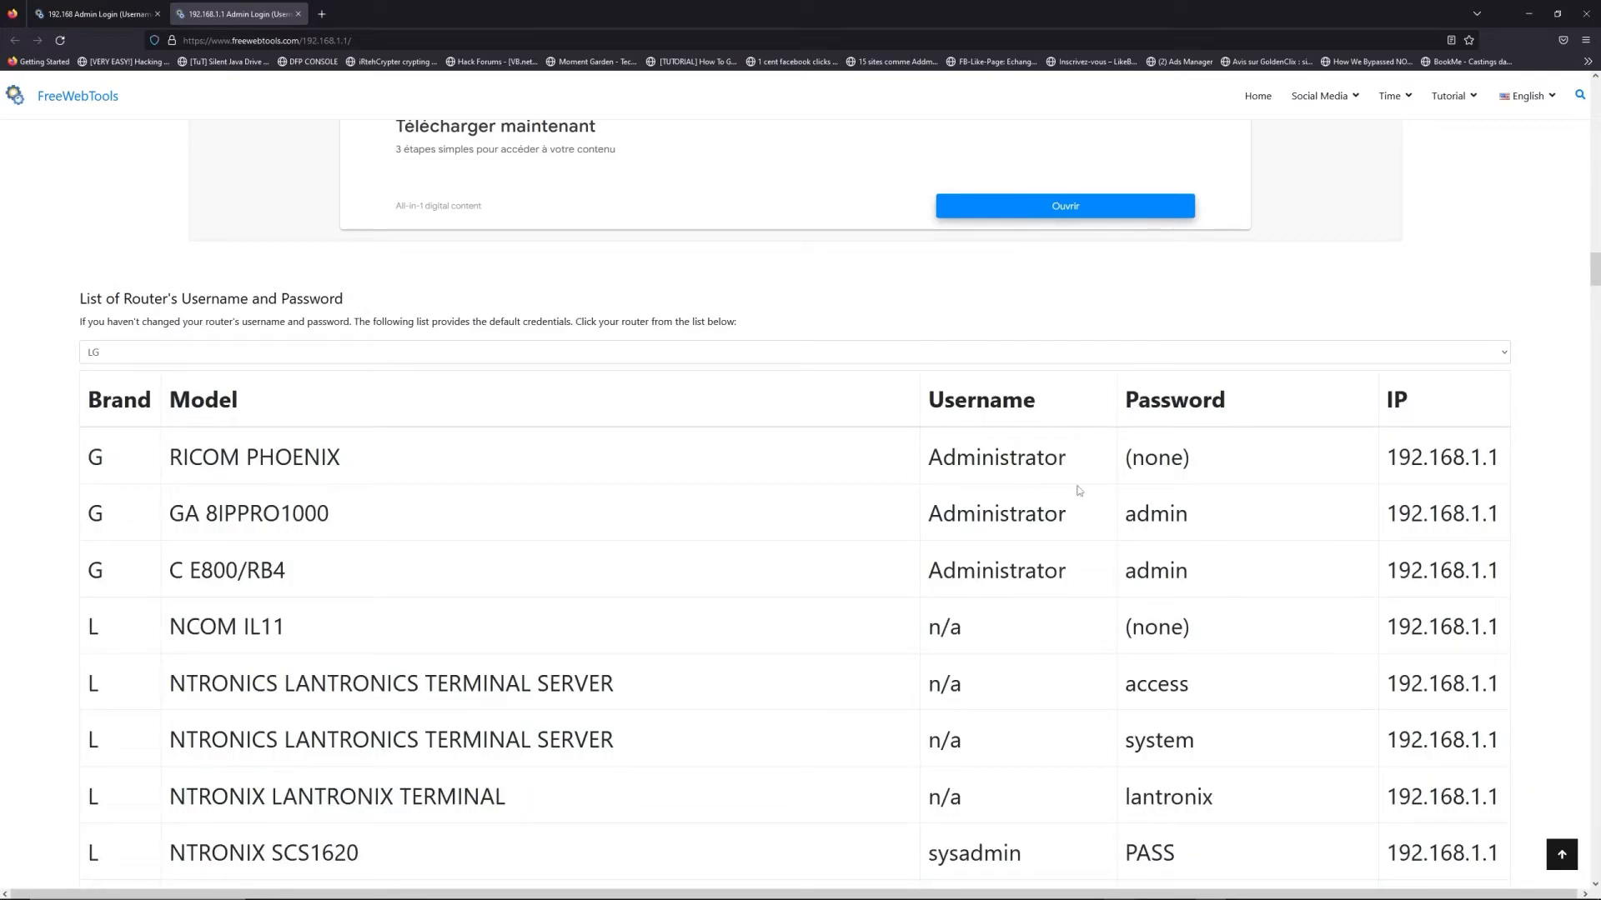
pyautogui.scroll(-3)
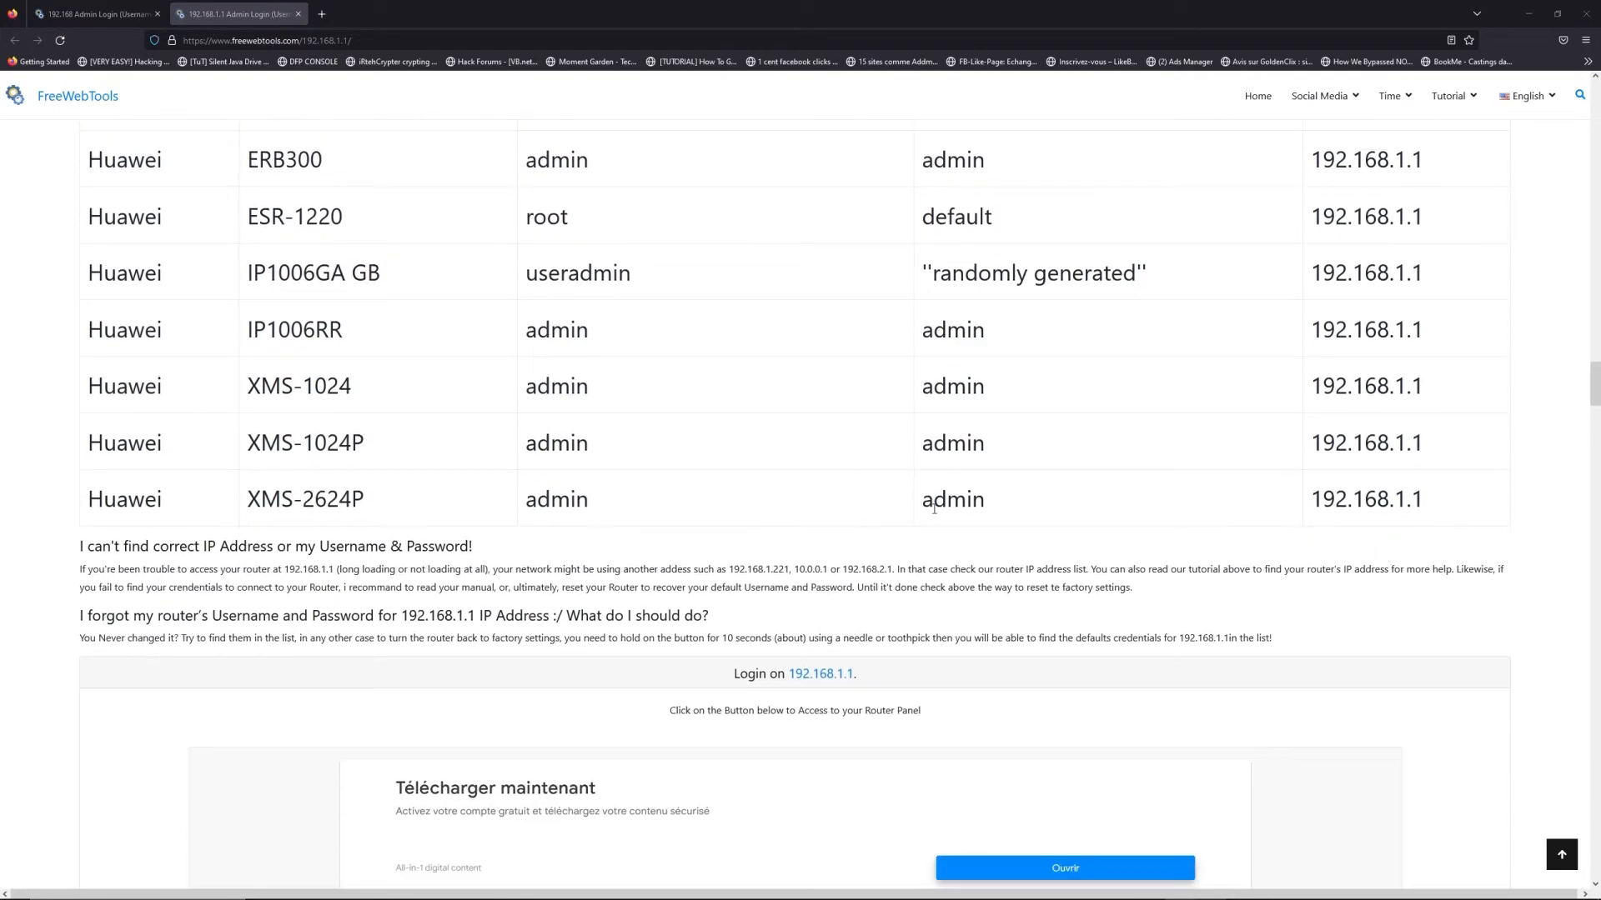
pyautogui.scroll(-3)
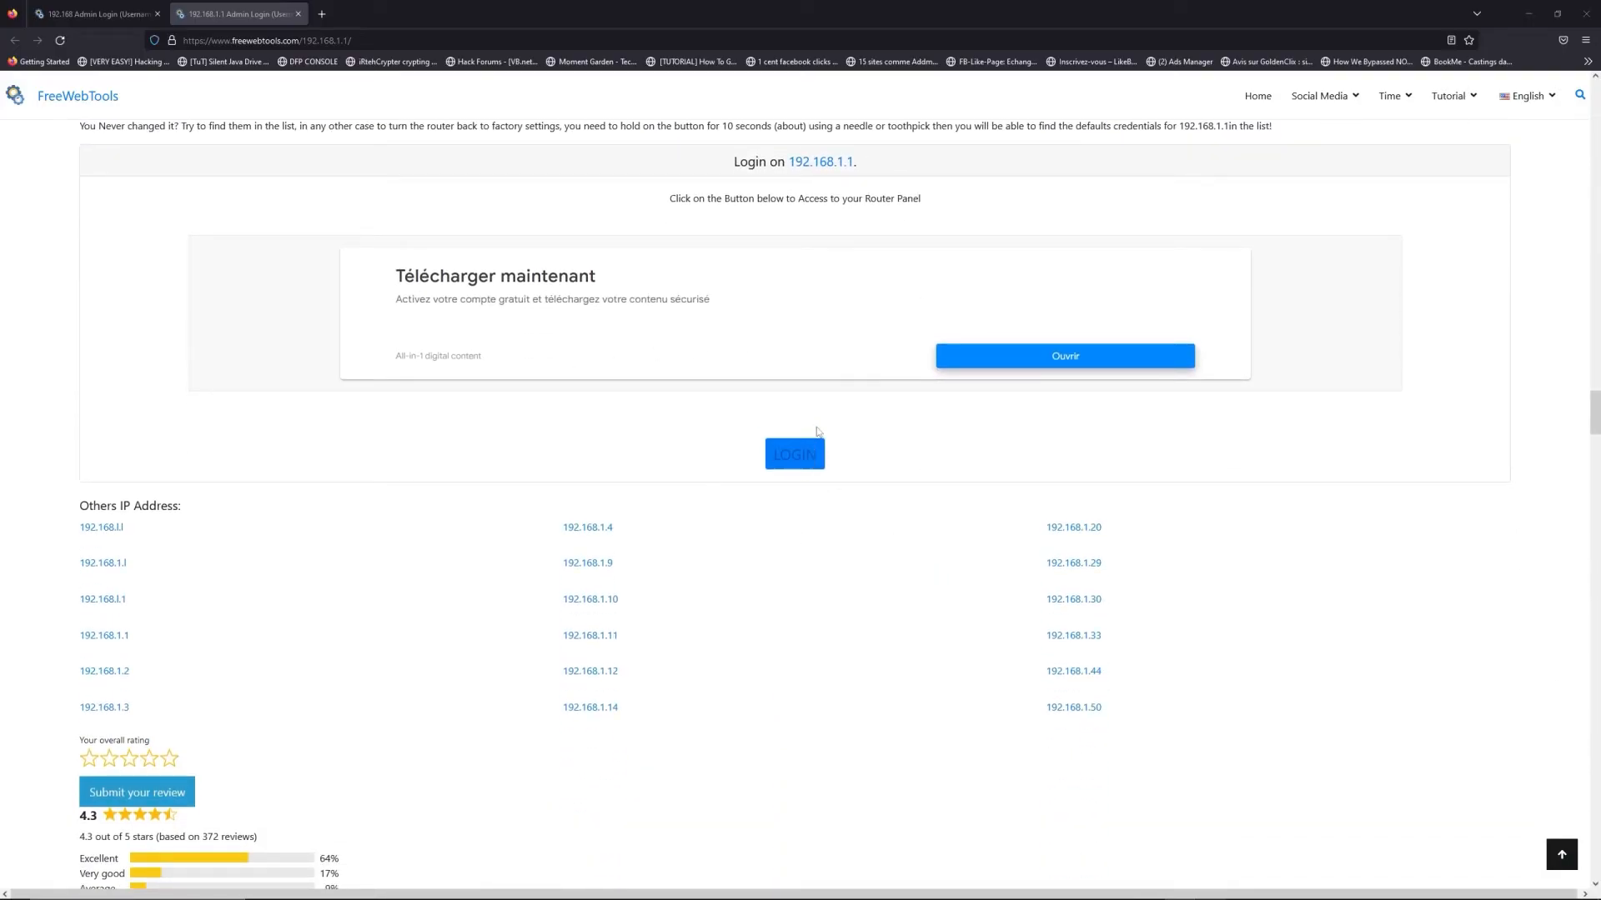
pyautogui.click(794, 453)
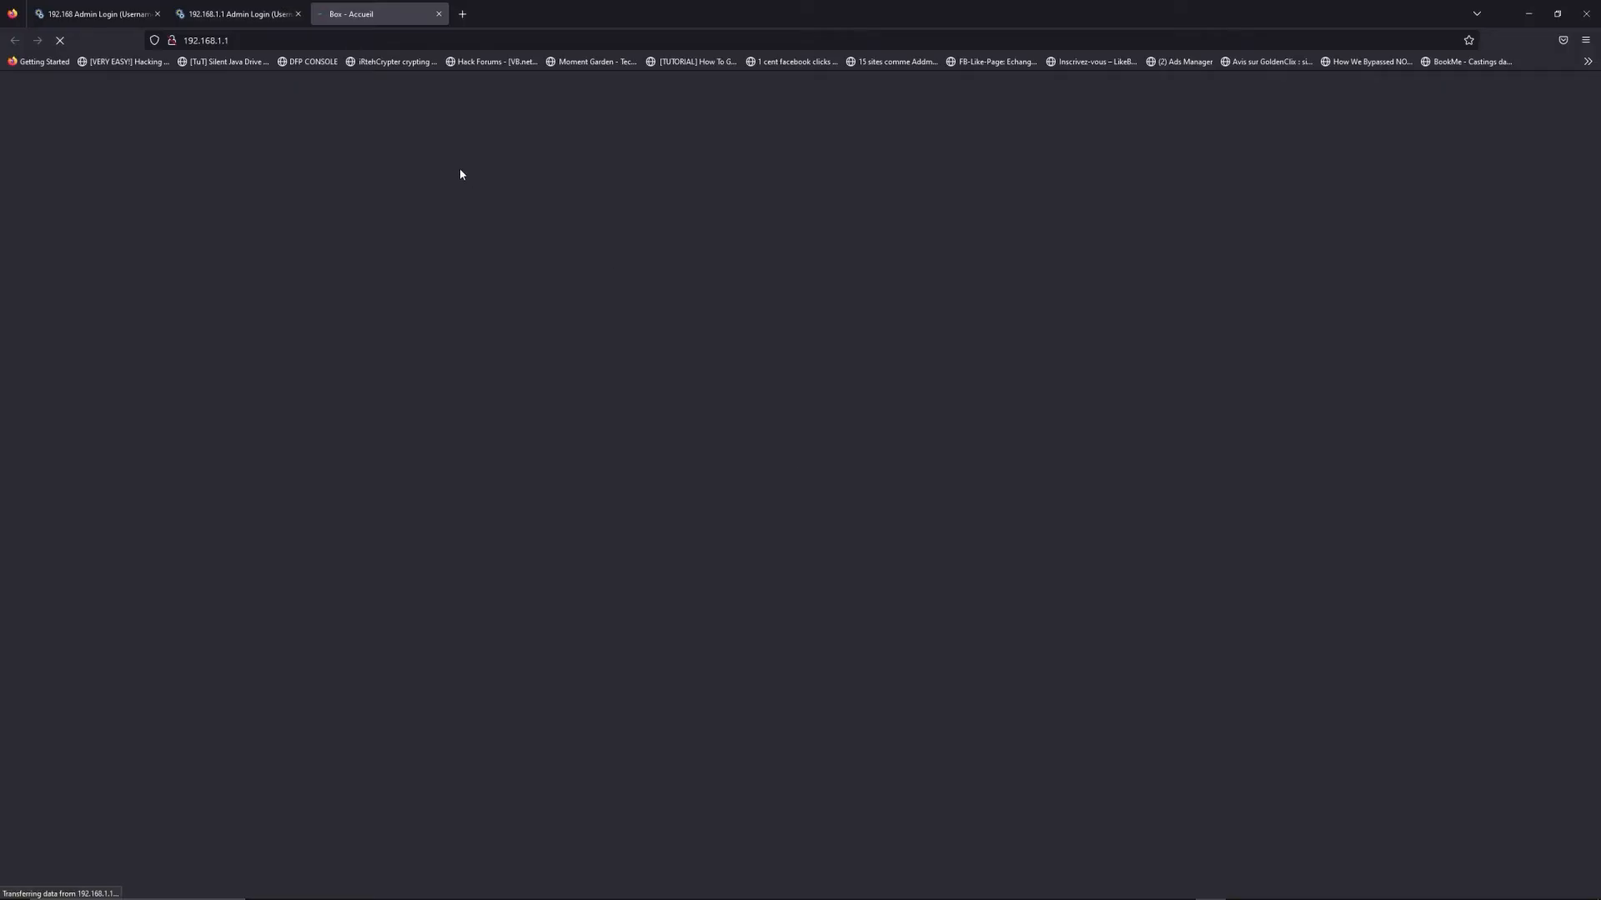